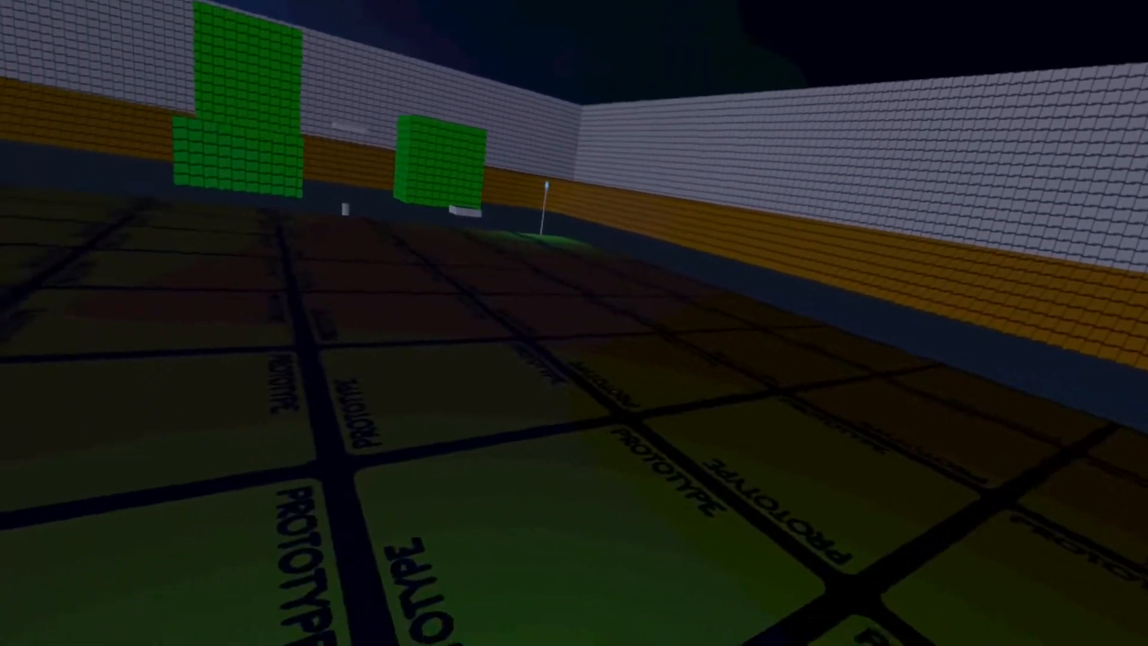
{"action": "mouse_move", "coordinate": [575, 323]}
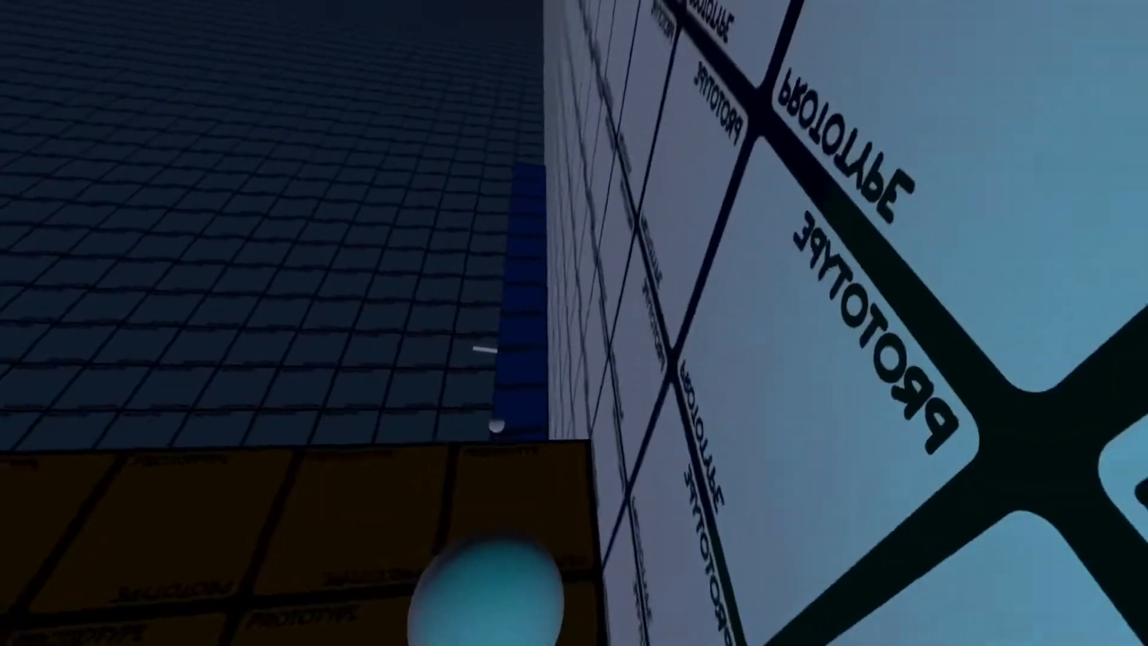
{"action": "mouse_move", "coordinate": [575, 323]}
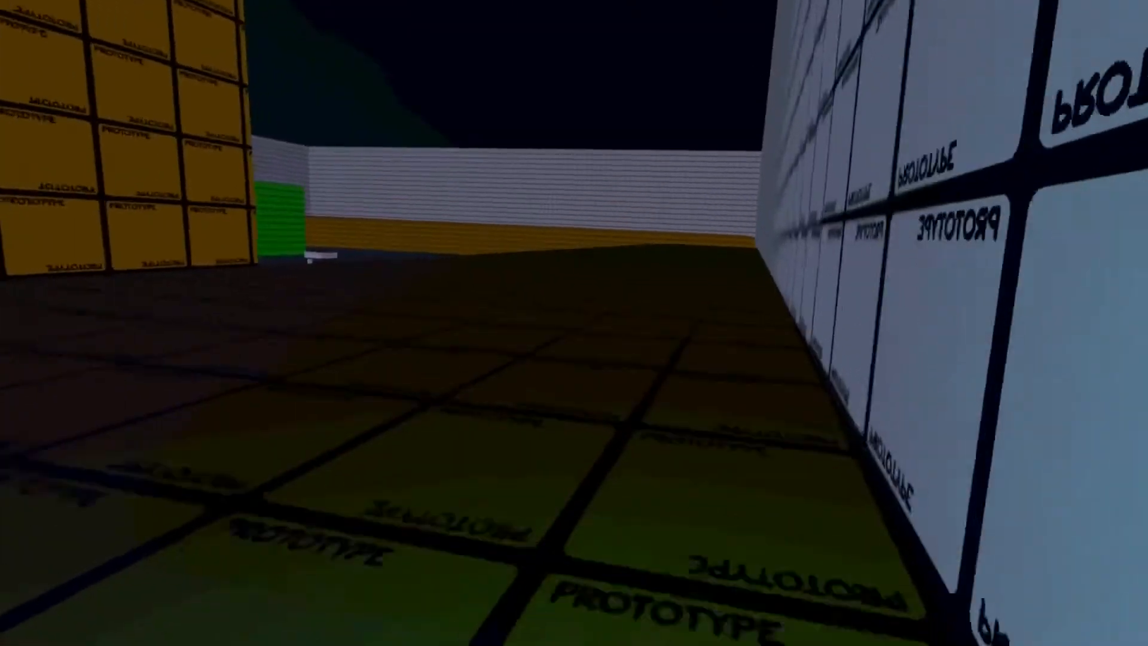
{"action": "mouse_move", "coordinate": [574, 323]}
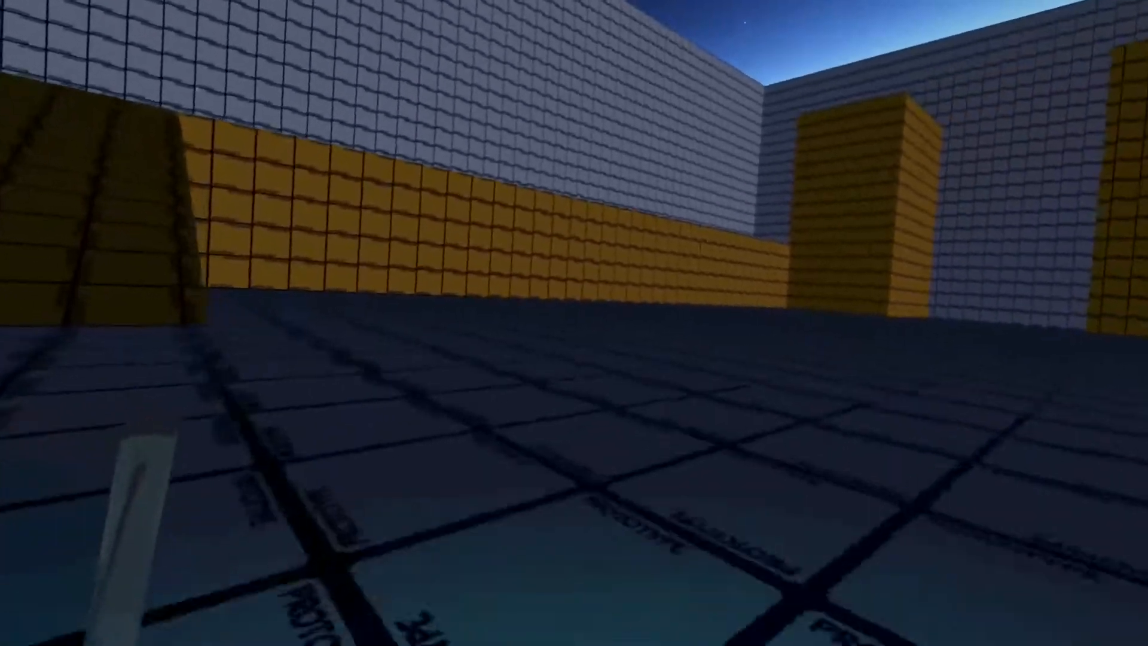
{"action": "mouse_move", "coordinate": [574, 323]}
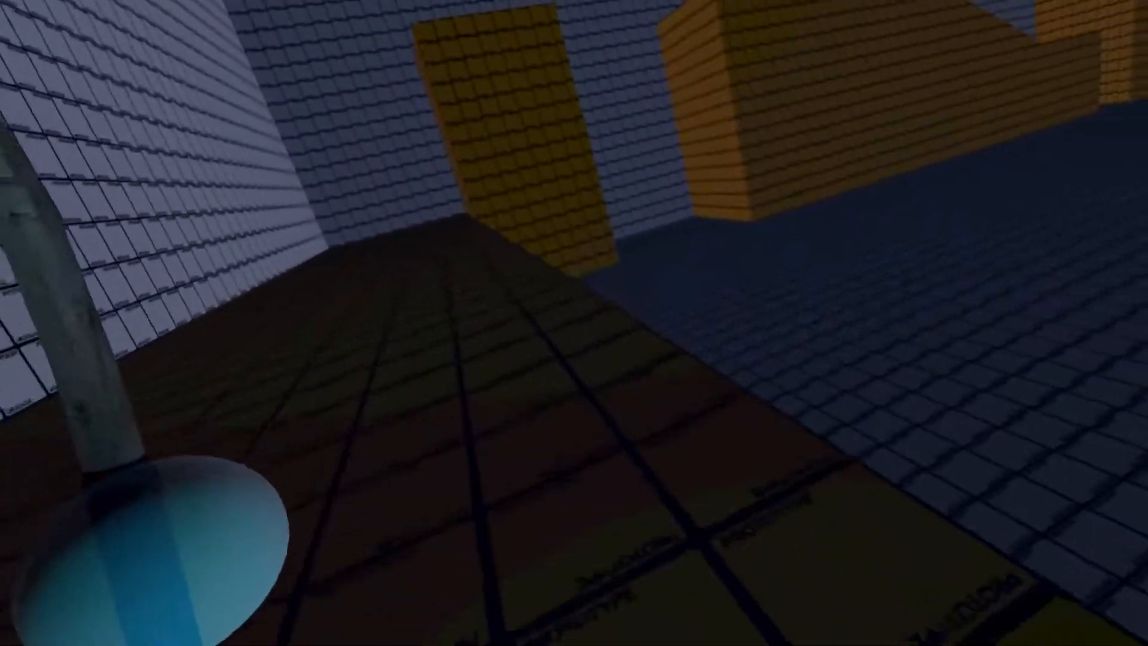
{"action": "mouse_move", "coordinate": [574, 323]}
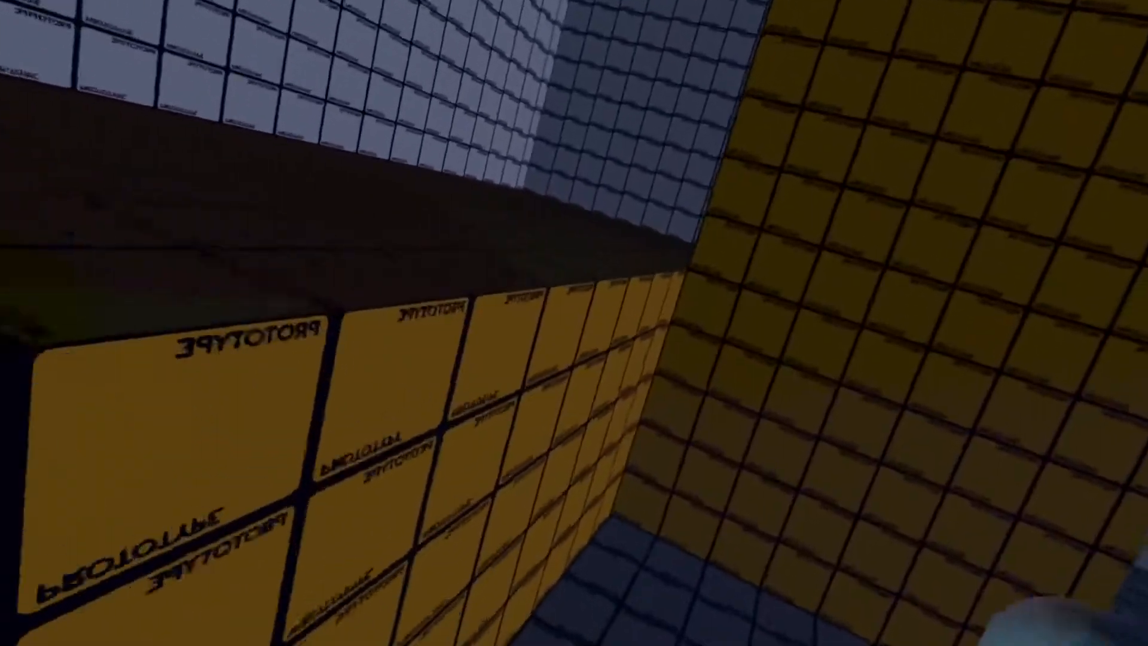